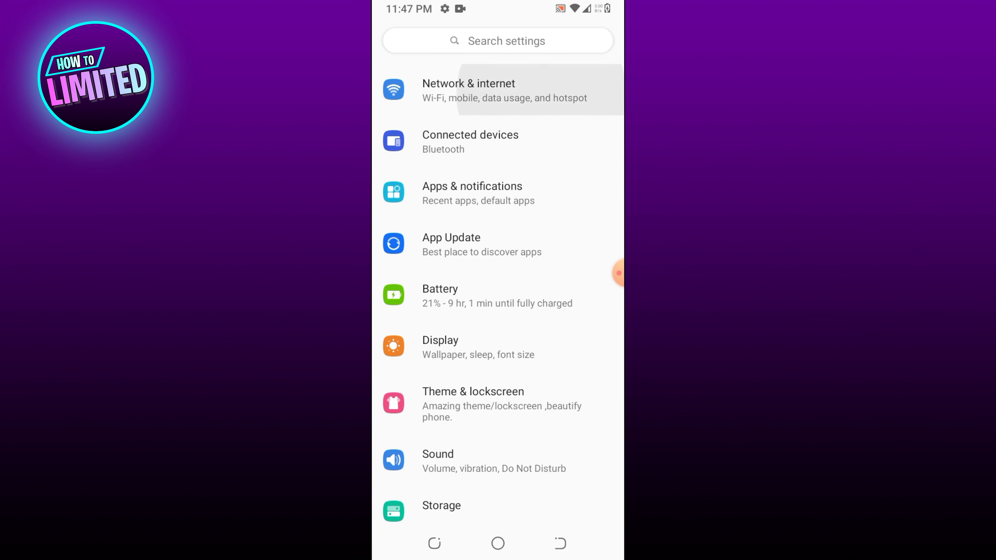
Step: View the connected GlobeAtHome_f0fa8_2.4 Wi-Fi network's details showing excellent signal strength
{"action": "left_click", "coordinate": [467, 90]}
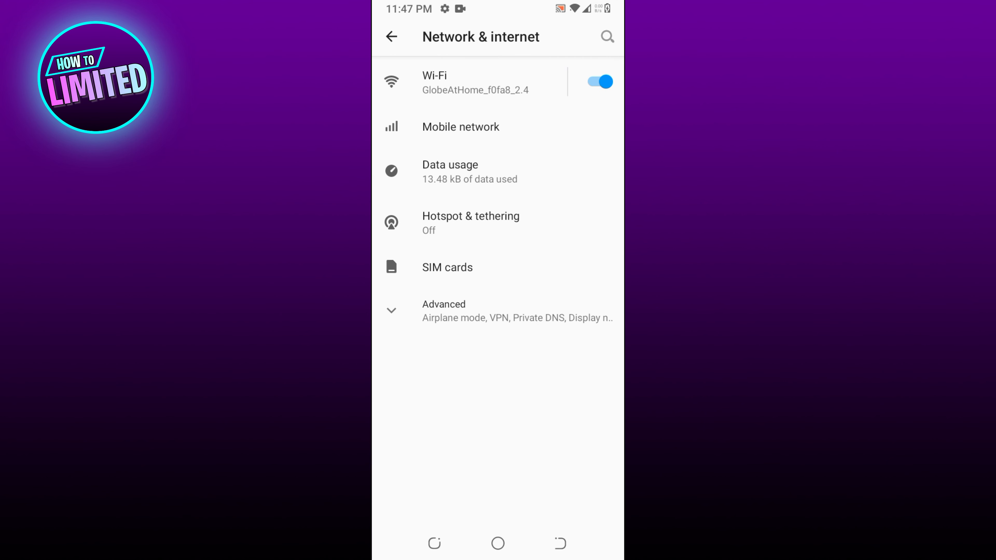
{"action": "left_click", "coordinate": [470, 82]}
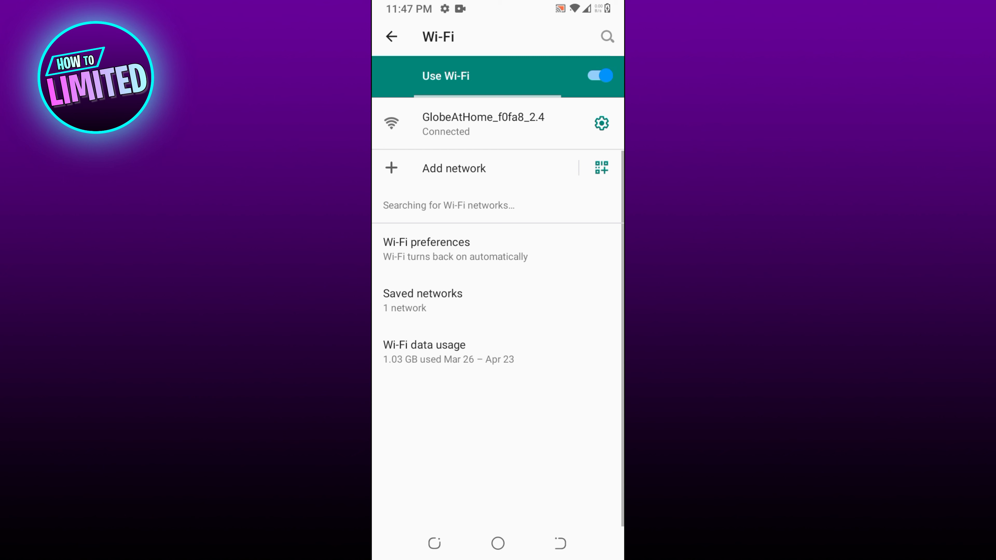
{"action": "left_click", "coordinate": [483, 124]}
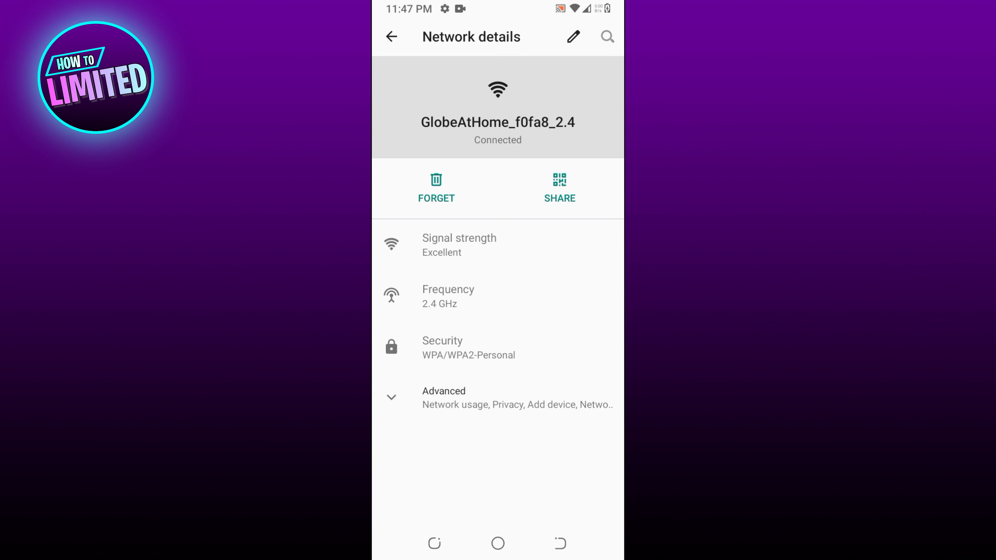
{"action": "left_click", "coordinate": [497, 543]}
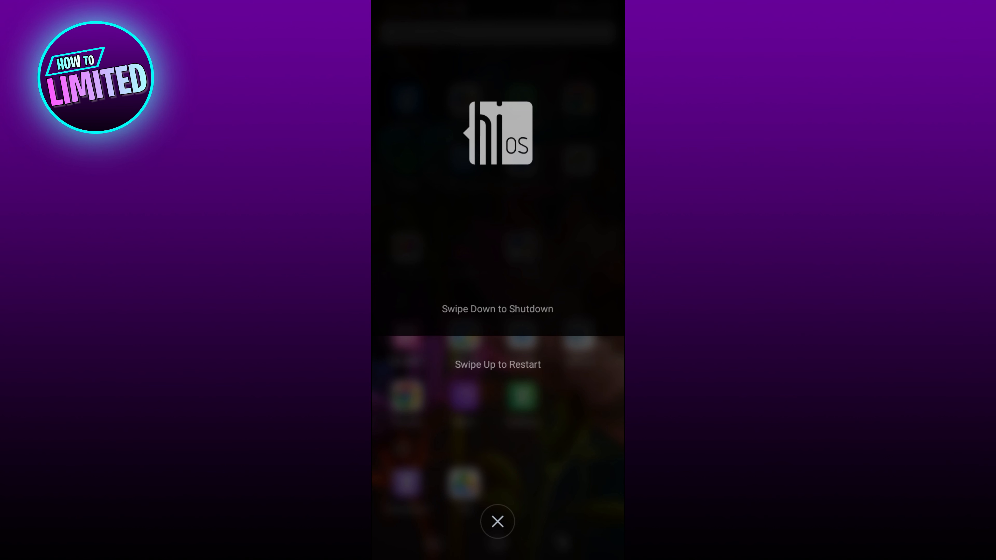
Step: Restart the phone from the power menu and wait for the app drawer
{"action": "left_click", "coordinate": [498, 521]}
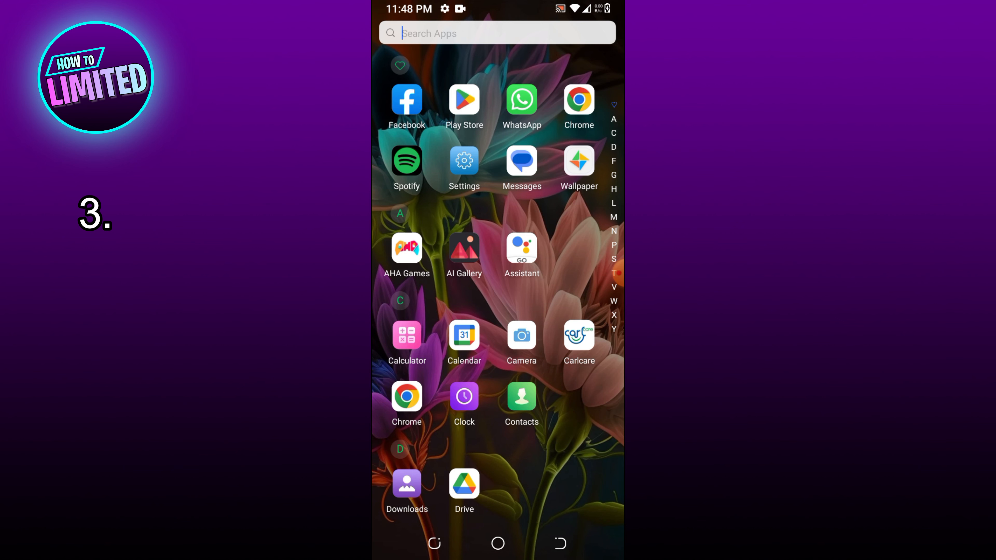
Step: Reach the Apps & notifications page in Settings listing recently opened apps
{"action": "left_click", "coordinate": [463, 161]}
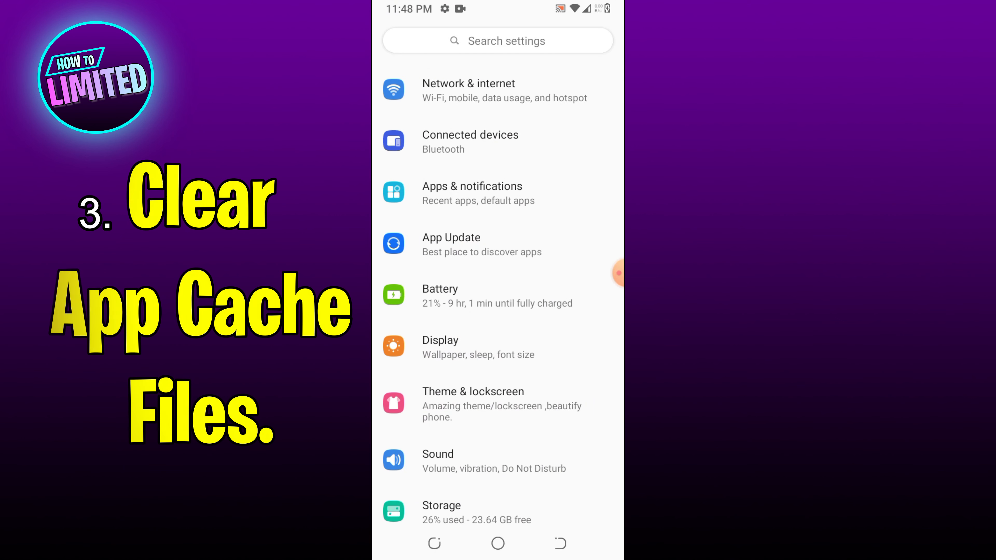
{"action": "left_click", "coordinate": [498, 193]}
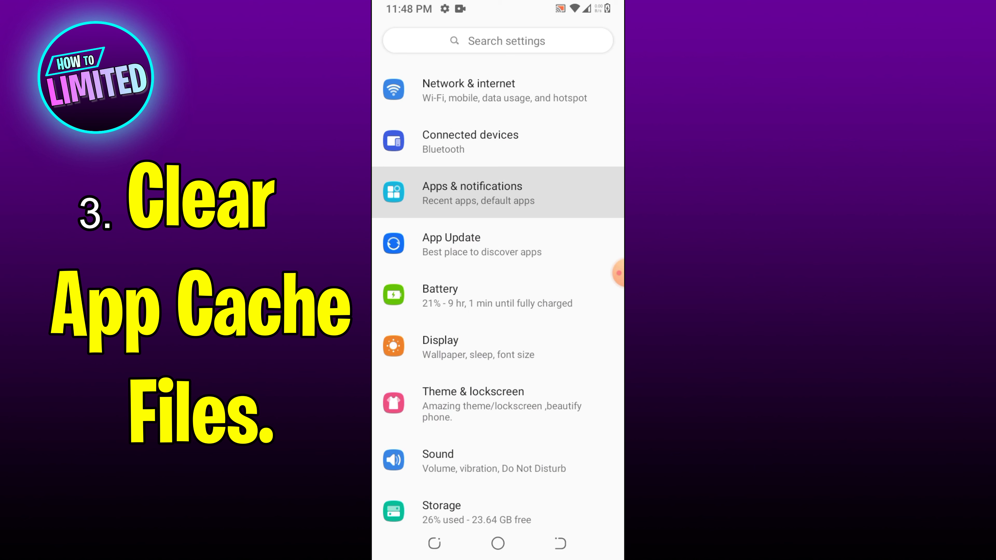
{"action": "left_click", "coordinate": [497, 193]}
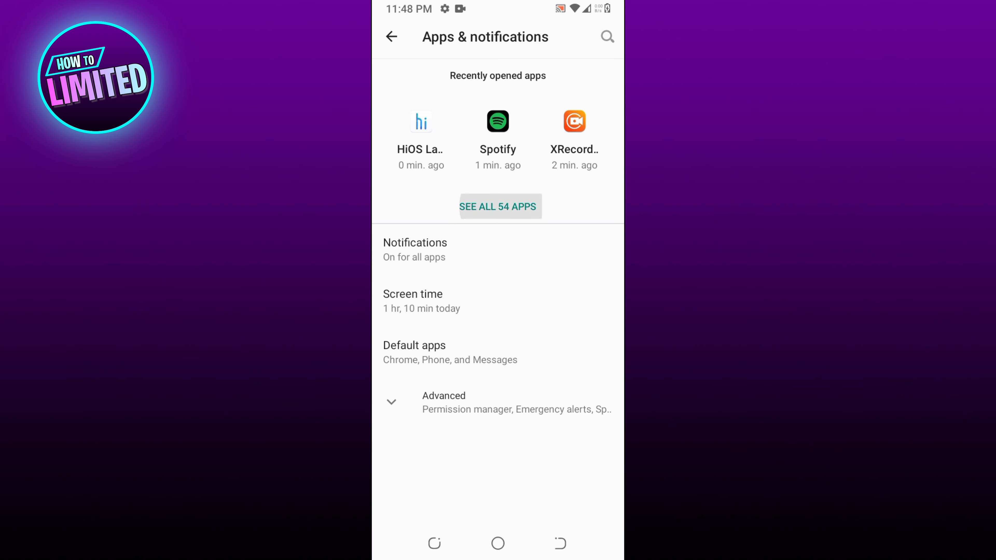
Step: Clear Spotify's cache from its Storage & cache page, dropping total storage to 107 MB
{"action": "left_click", "coordinate": [499, 206]}
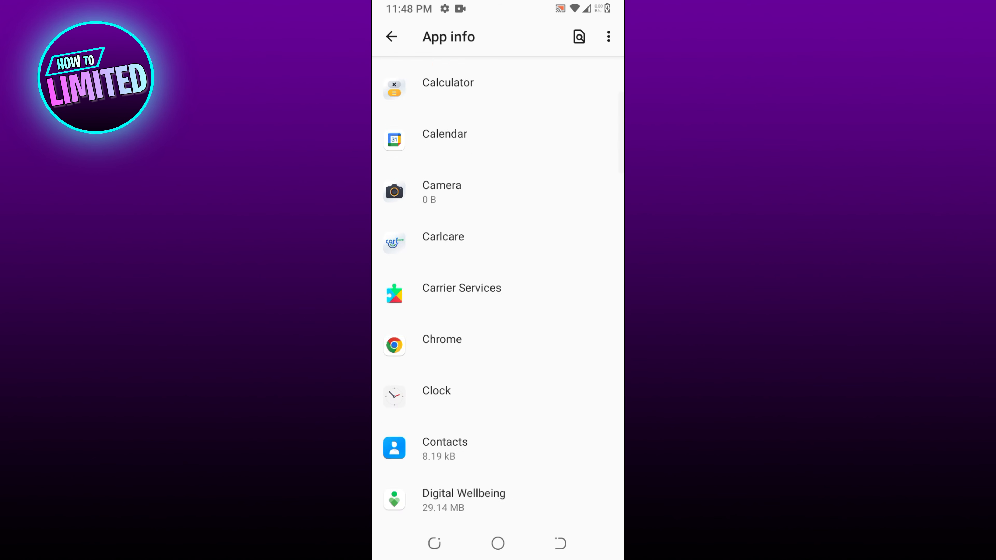
{"action": "scroll", "scroll_direction": "down", "scroll_amount": 3}
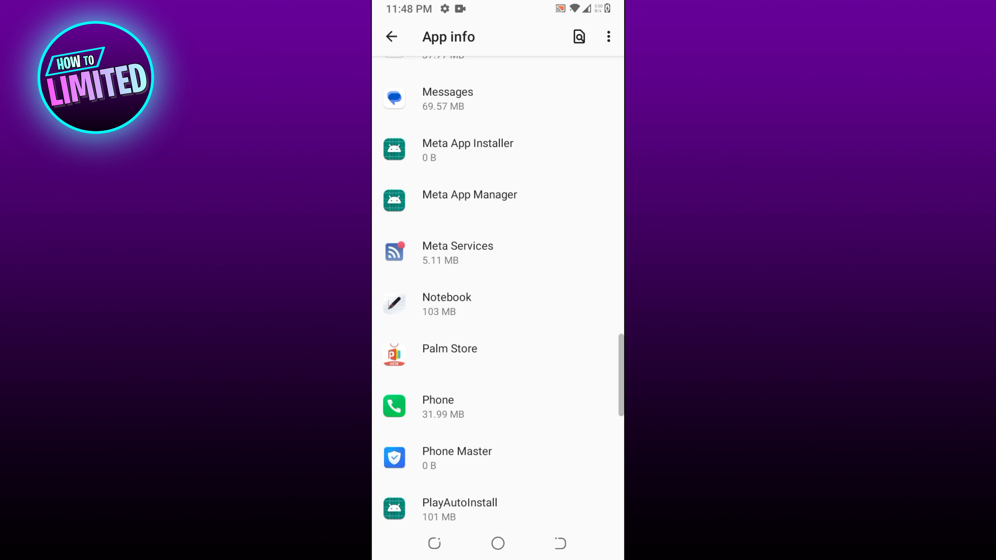
{"action": "scroll", "scroll_direction": "down", "scroll_amount": 3}
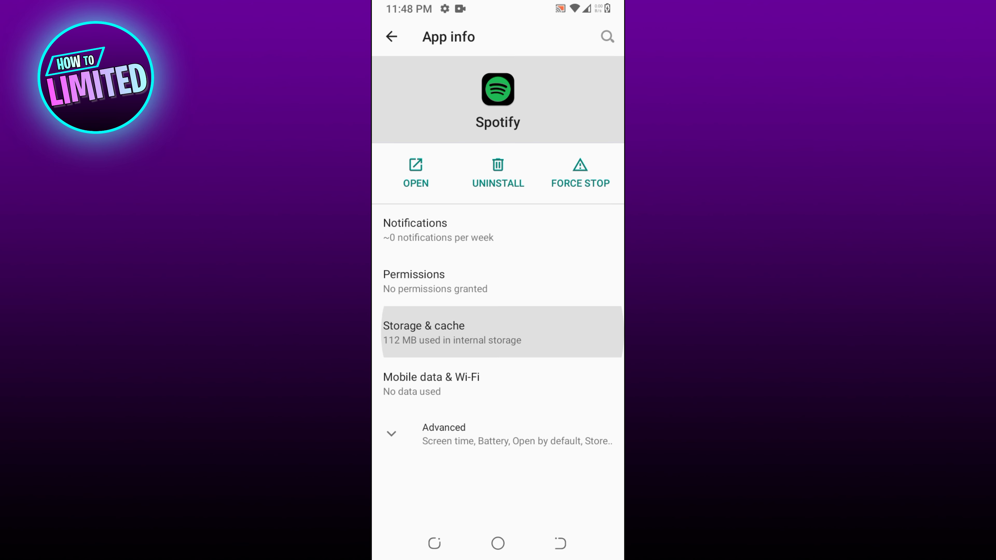
{"action": "left_click", "coordinate": [501, 332]}
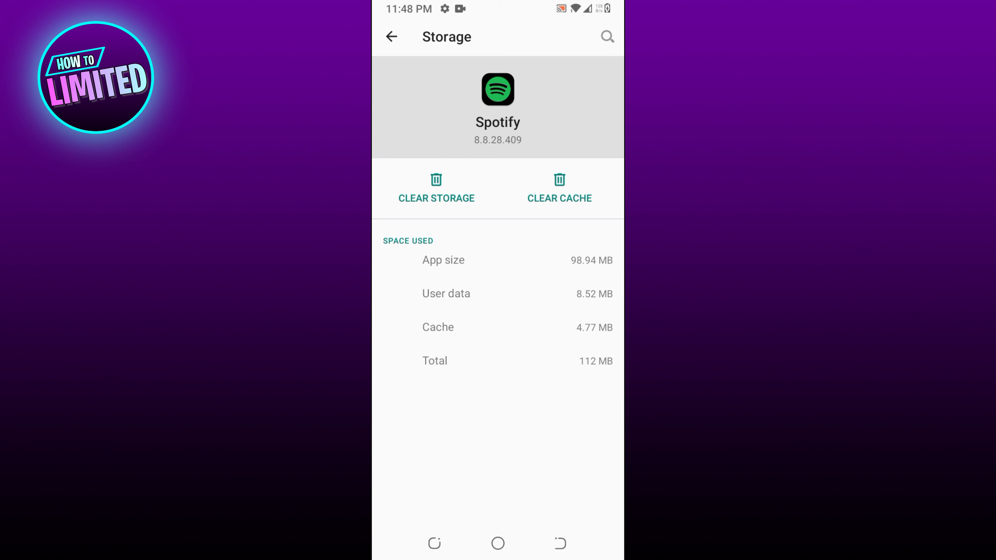
{"action": "left_click", "coordinate": [559, 188]}
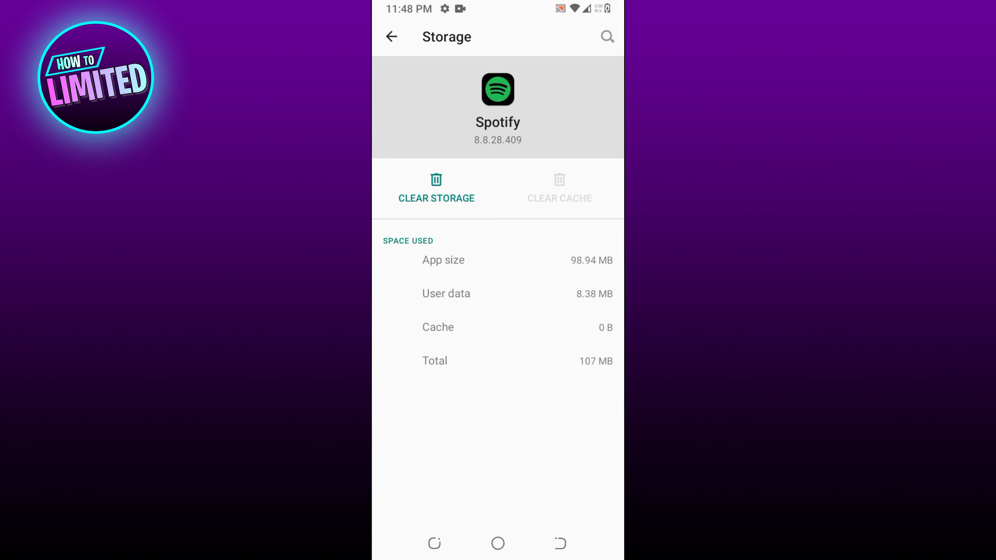